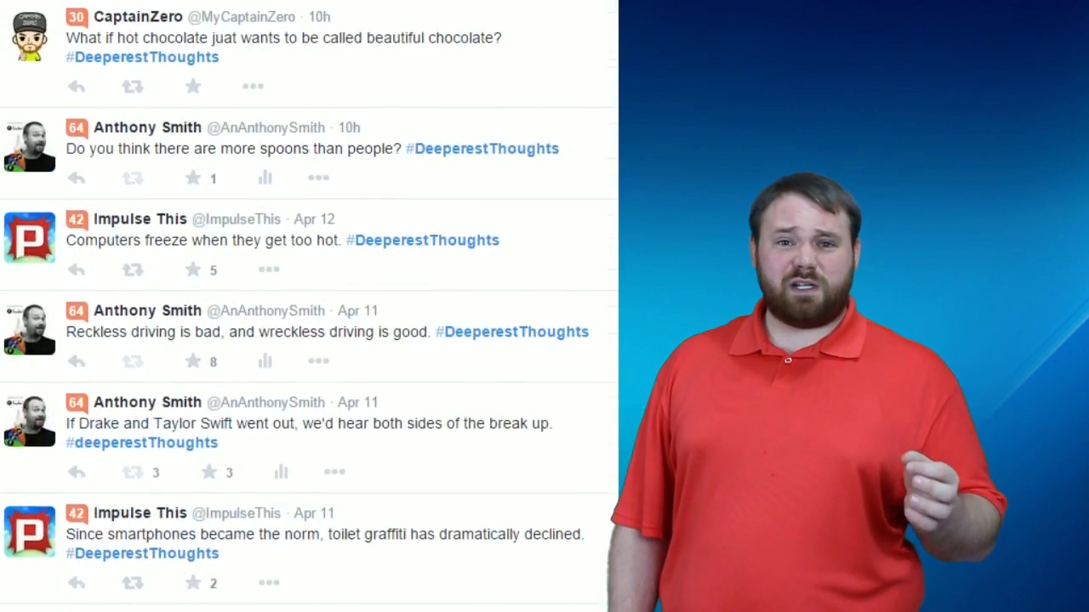
scroll(down, 3)
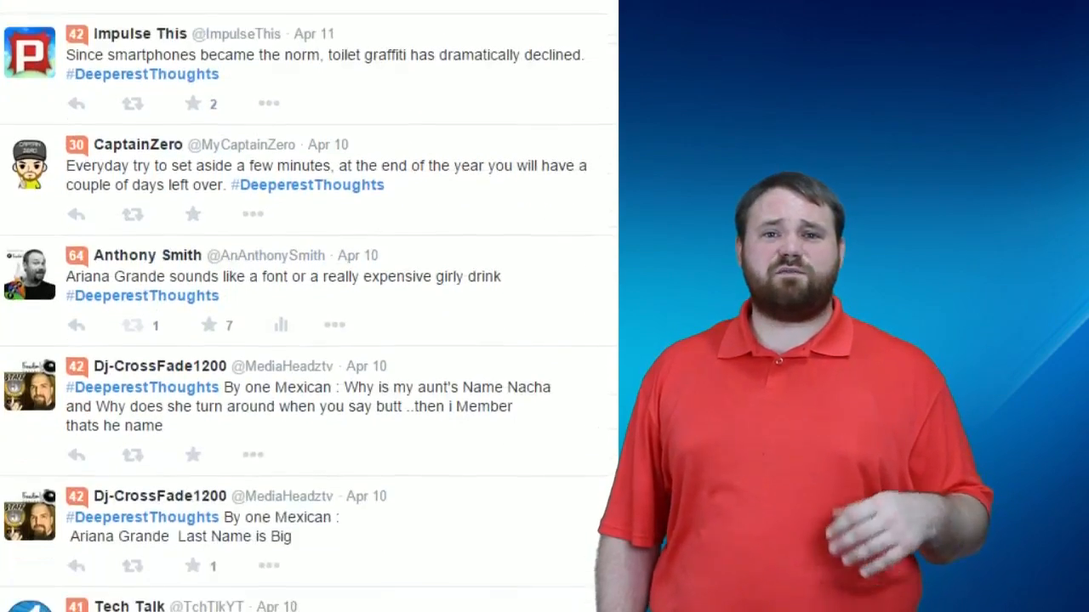
scroll(down, 3)
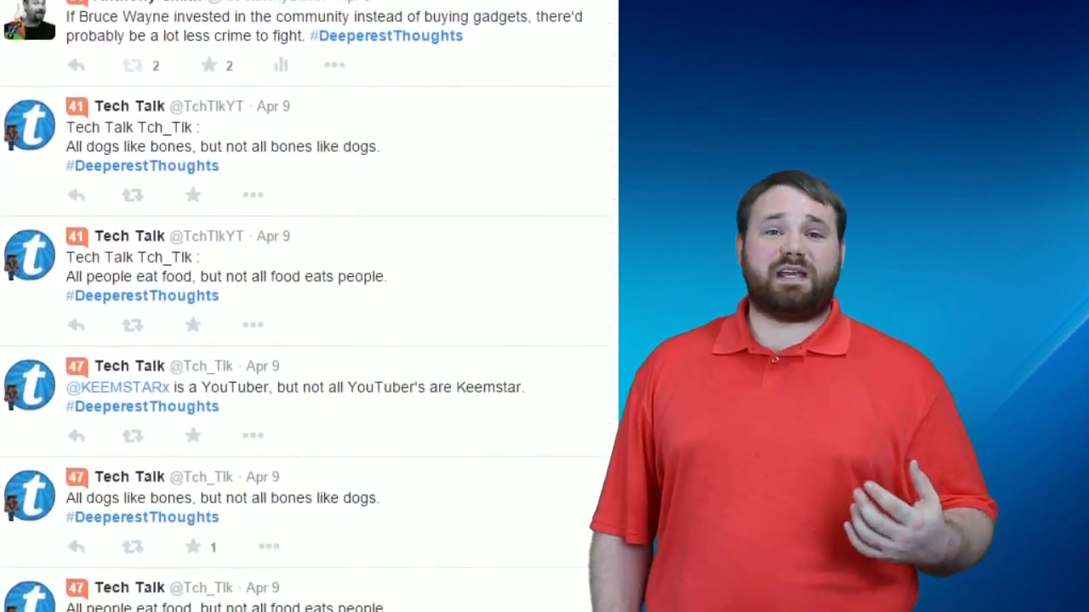
scroll(down, 3)
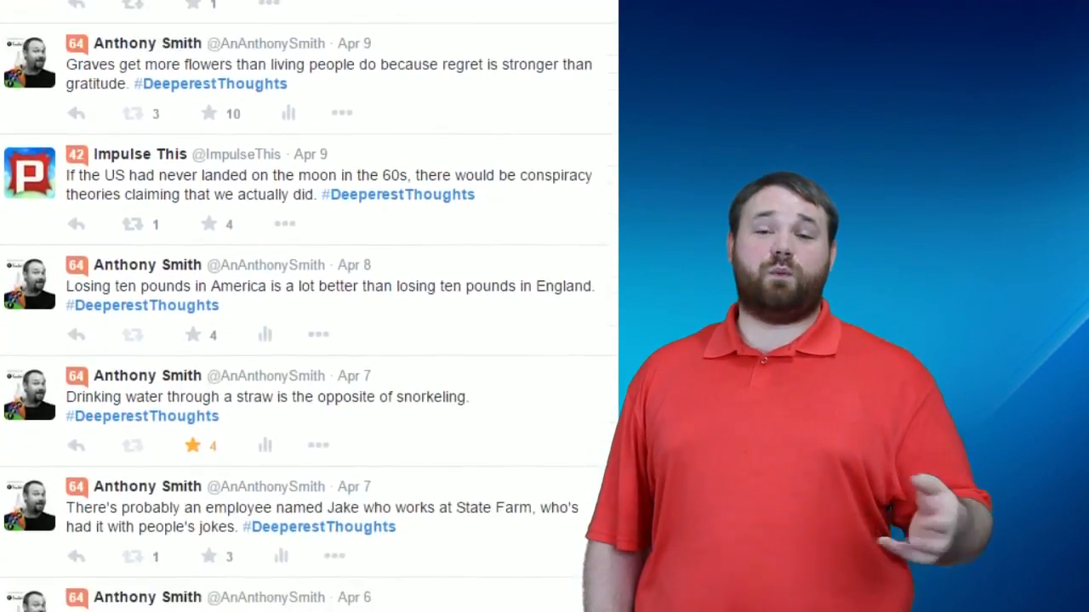
scroll(down, 3)
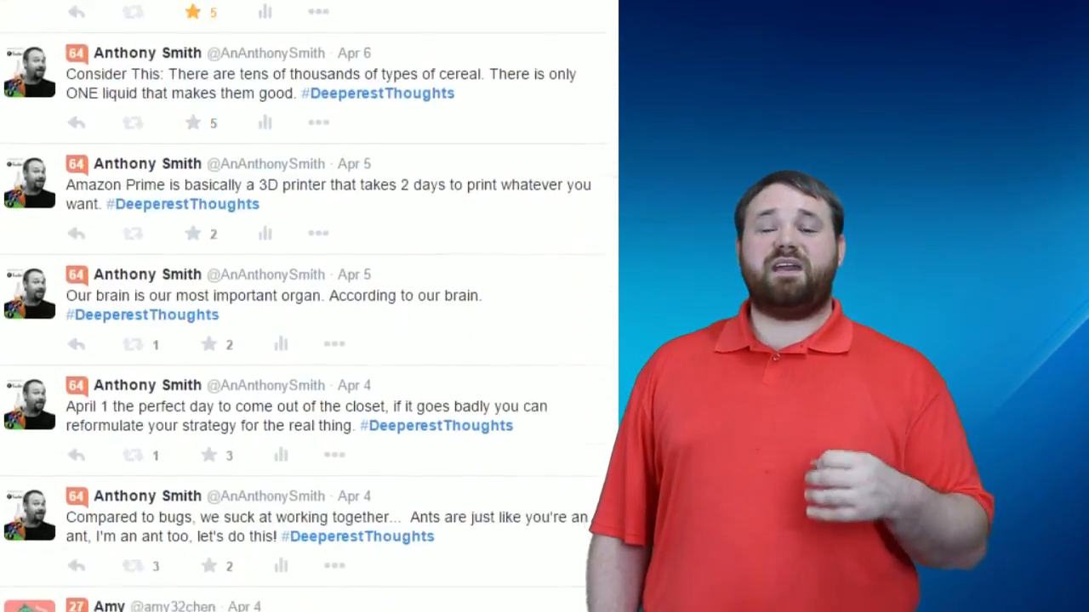
scroll(down, 3)
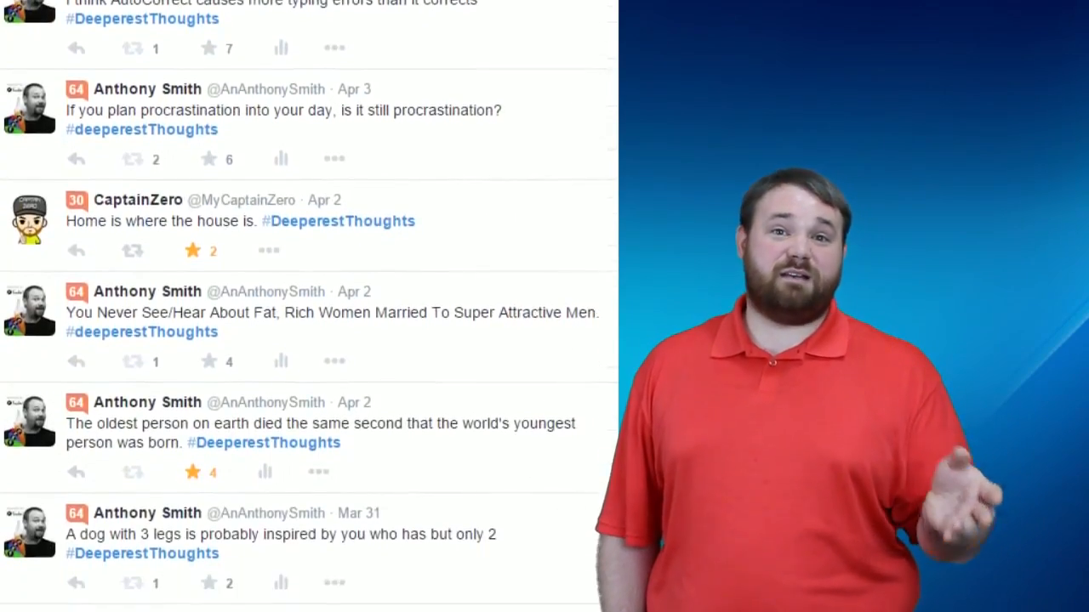
scroll(down, 3)
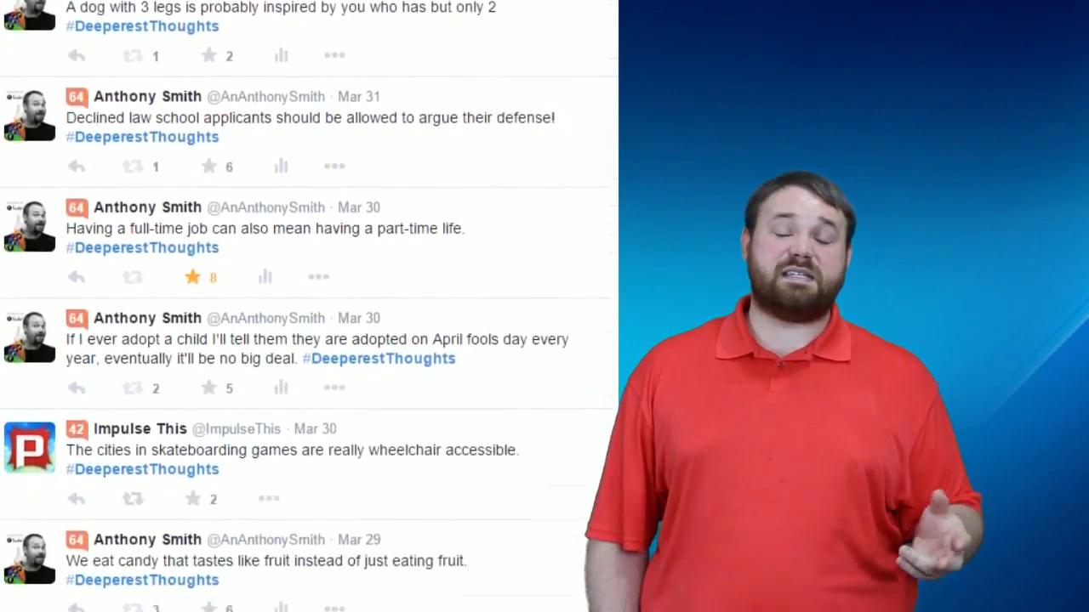
scroll(down, 3)
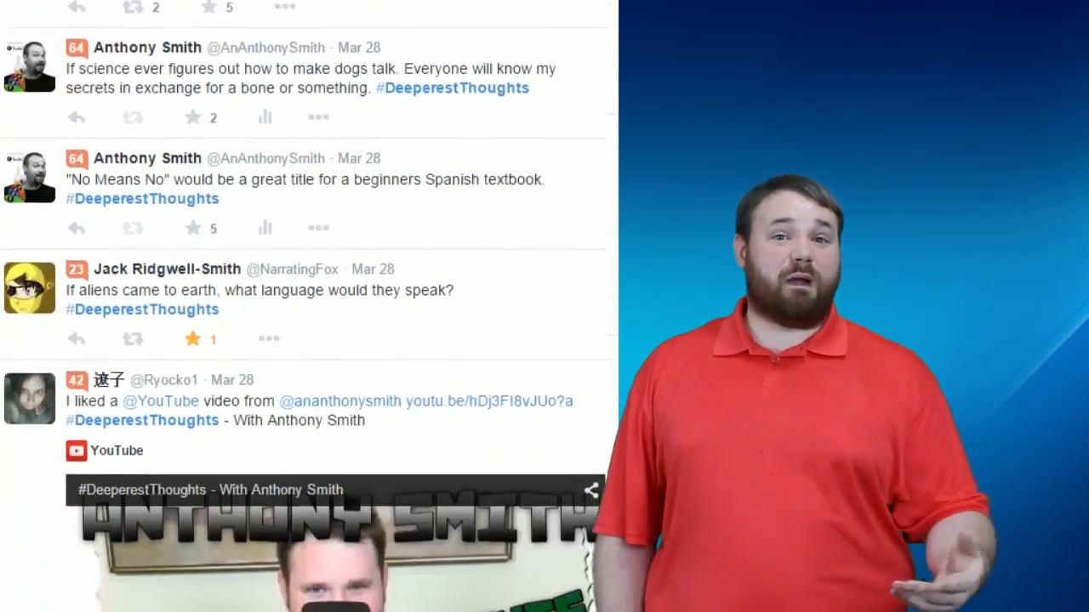
scroll(down, 3)
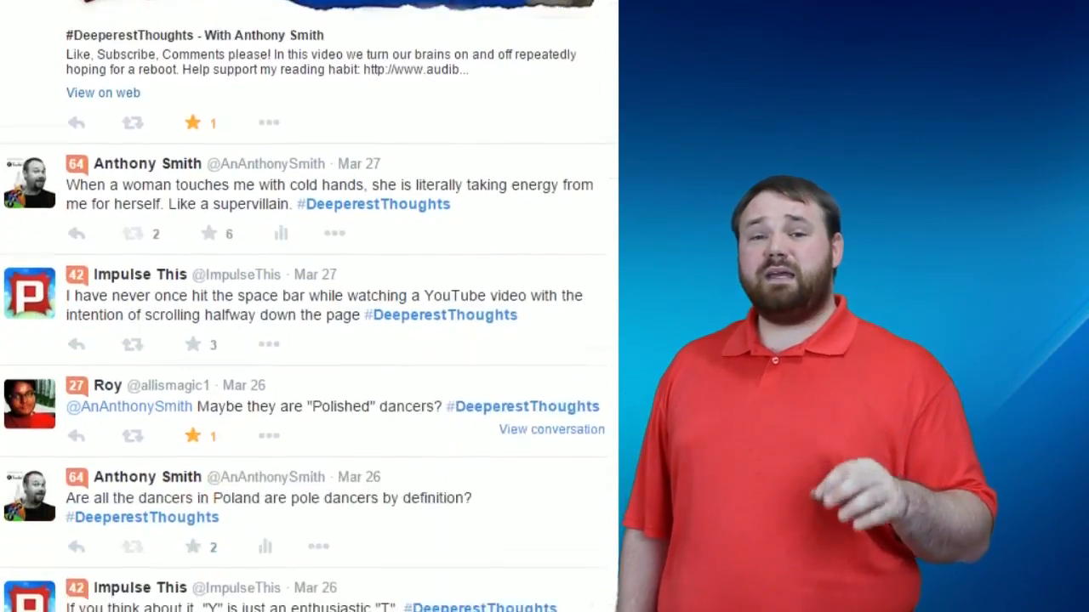
scroll(down, 3)
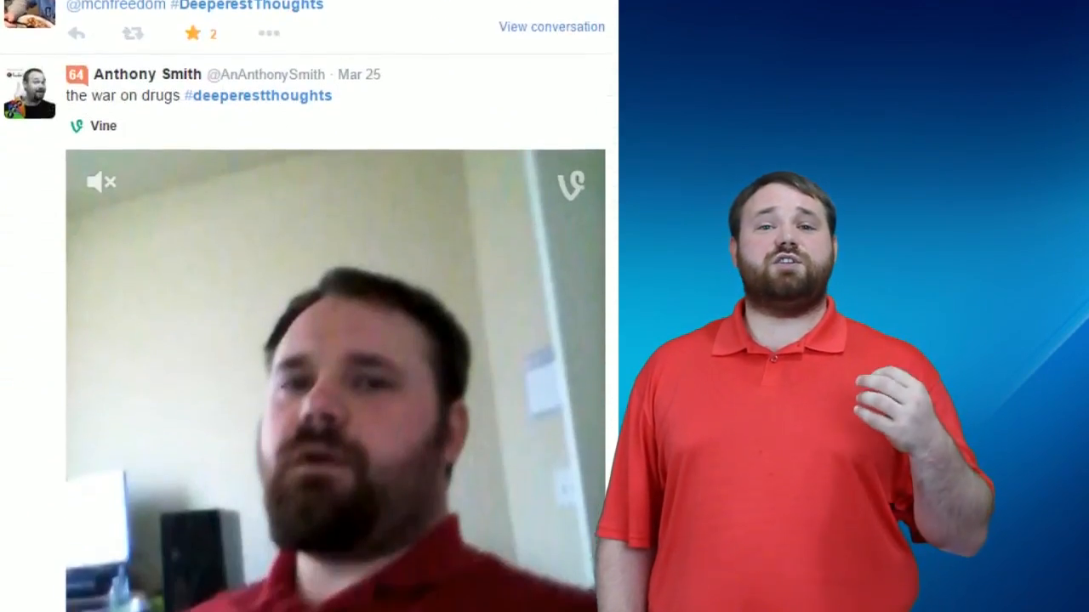
scroll(down, 3)
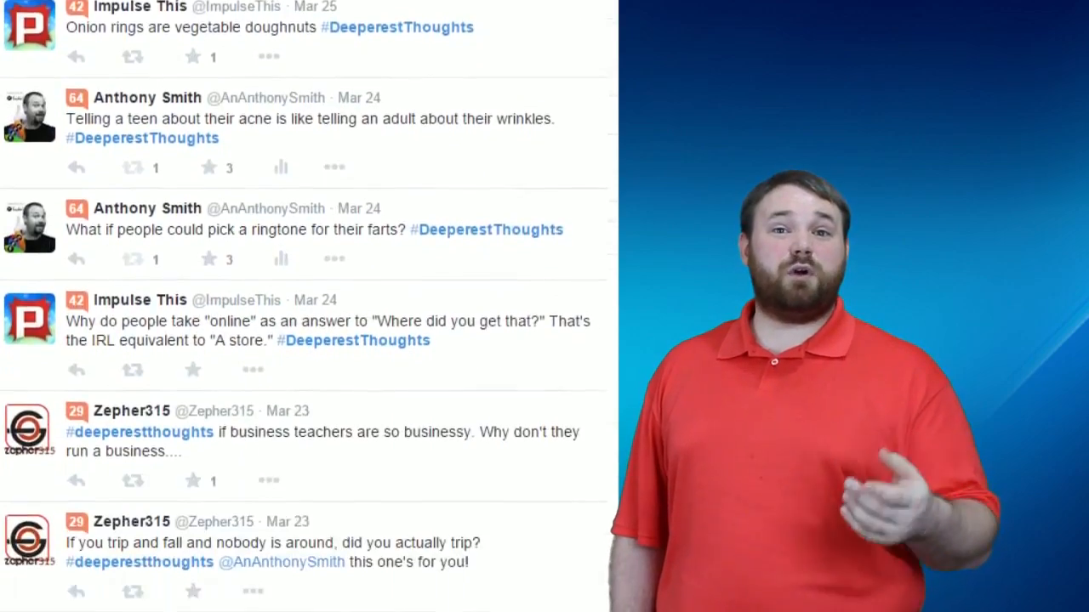
scroll(down, 3)
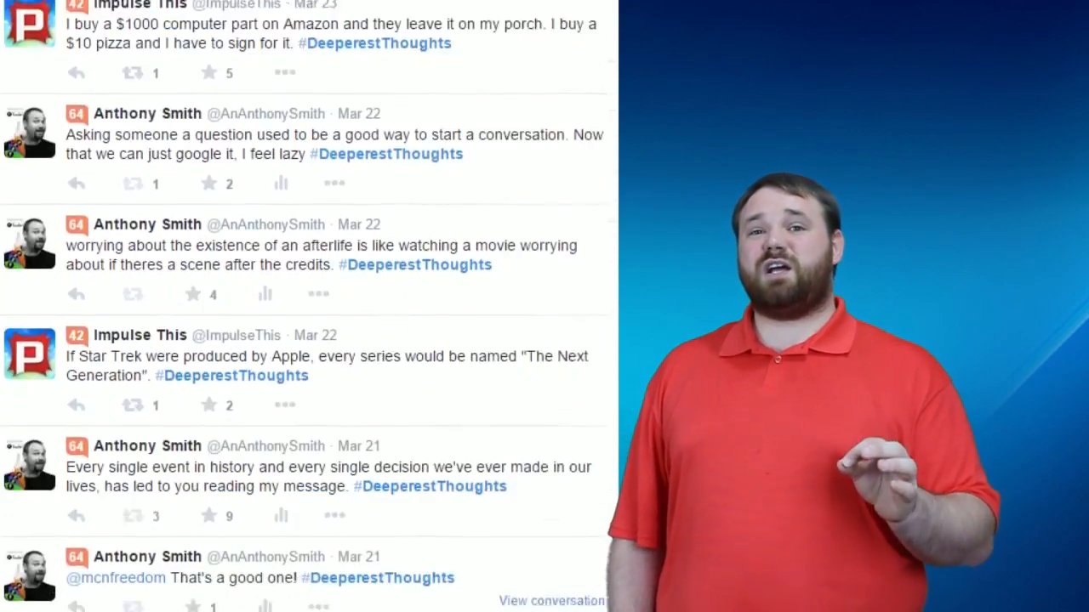
scroll(down, 3)
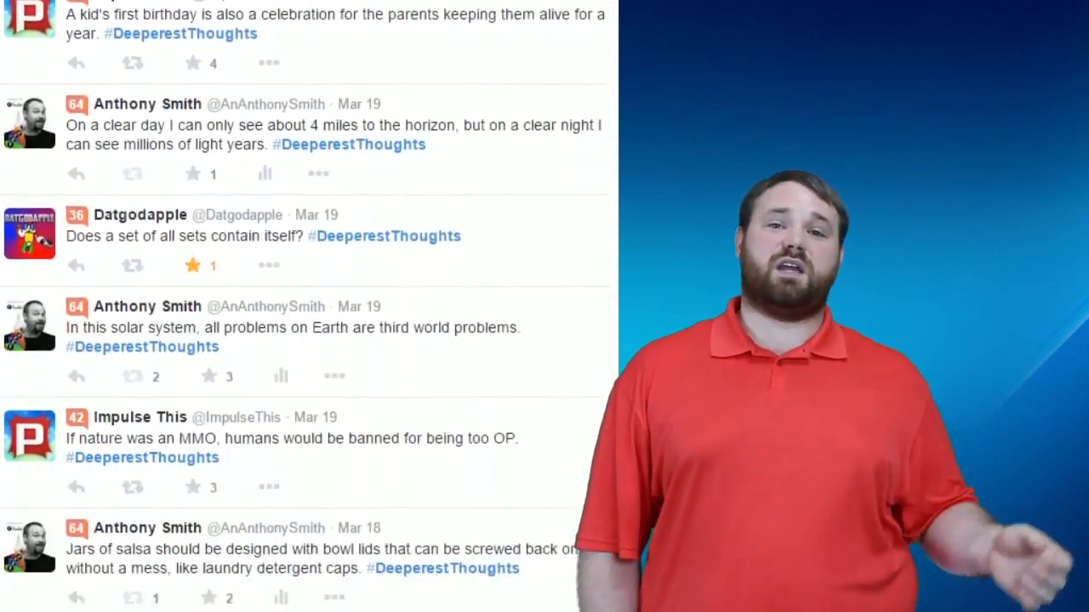
scroll(down, 3)
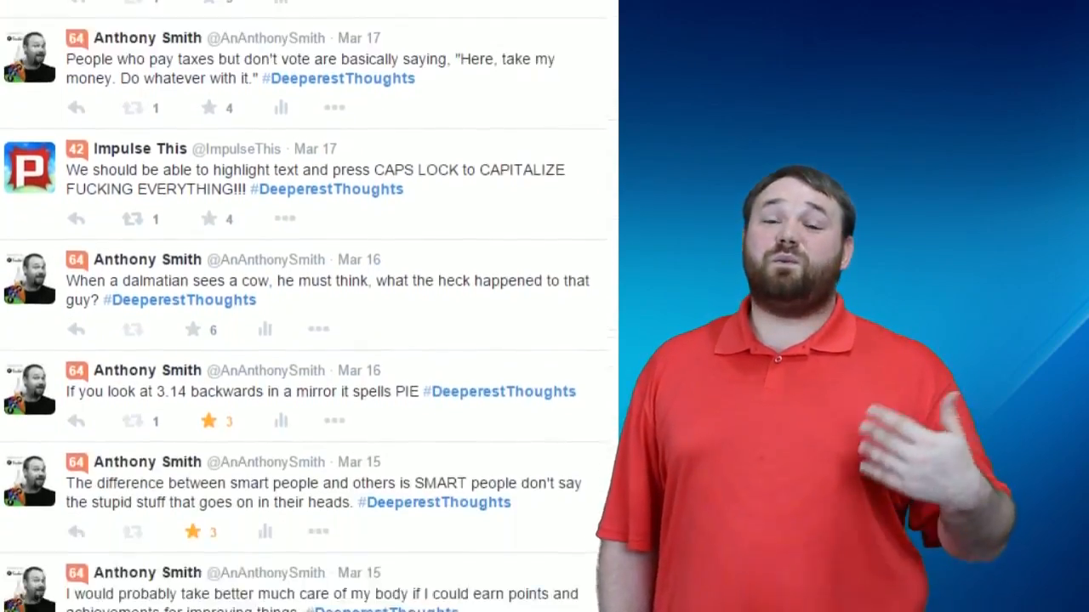